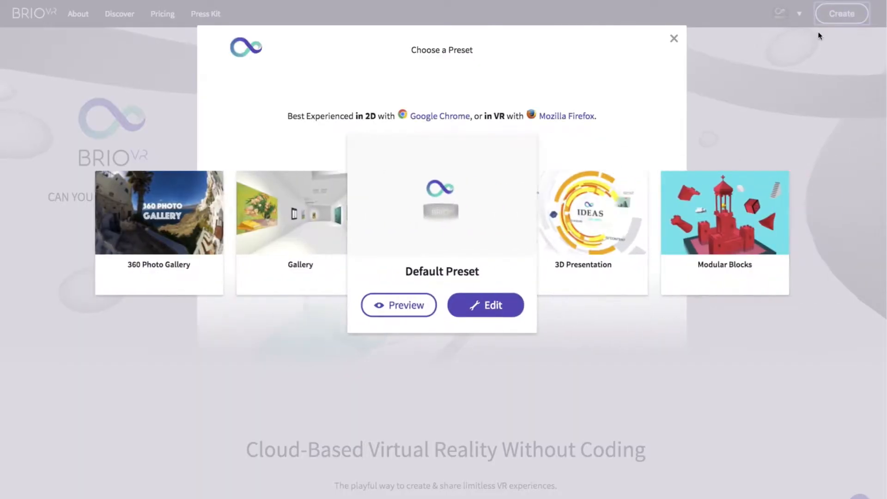
Step: Start editing a new scene from the Default Preset card
{"action": "left_click", "coordinate": [485, 304]}
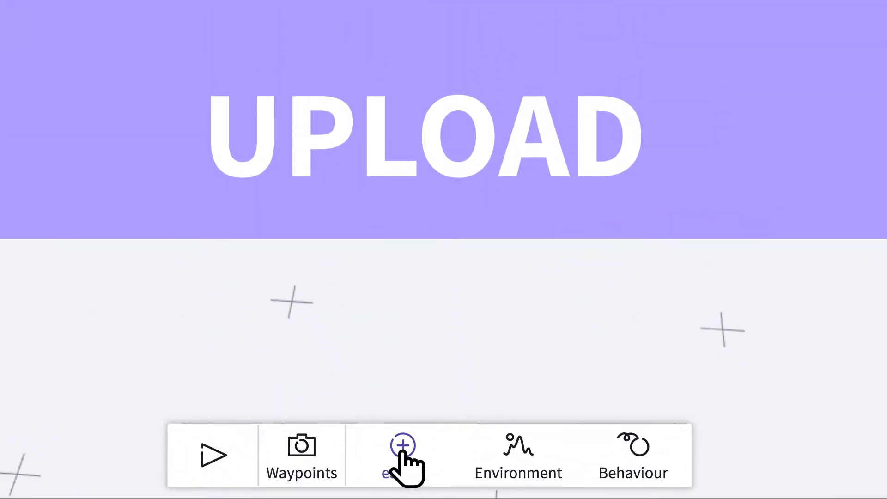
Step: Upload star.obj and drag brio_logo.obj onto the grid below the star
{"action": "left_click", "coordinate": [402, 456]}
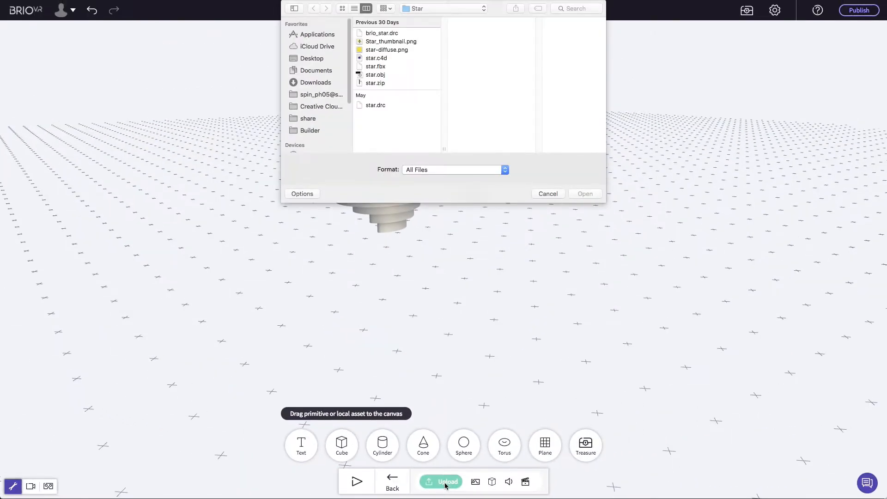
{"action": "left_click", "coordinate": [375, 75]}
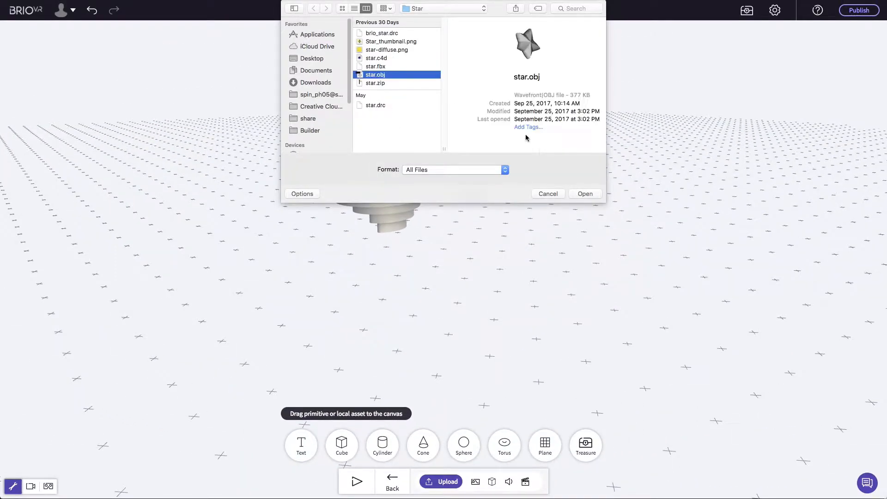
{"action": "left_click", "coordinate": [584, 194]}
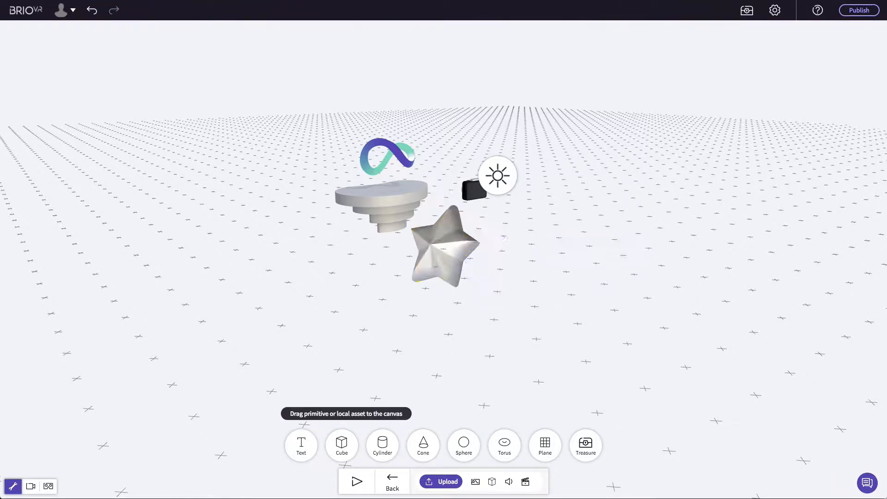
{"action": "left_click_drag", "start_coordinate": [166, 174], "coordinate": [346, 285]}
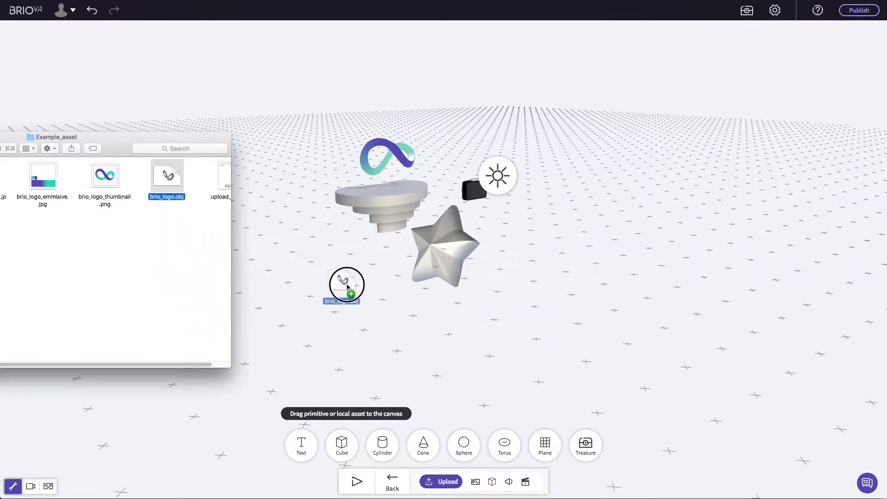
{"action": "left_click_drag", "start_coordinate": [166, 175], "coordinate": [345, 285]}
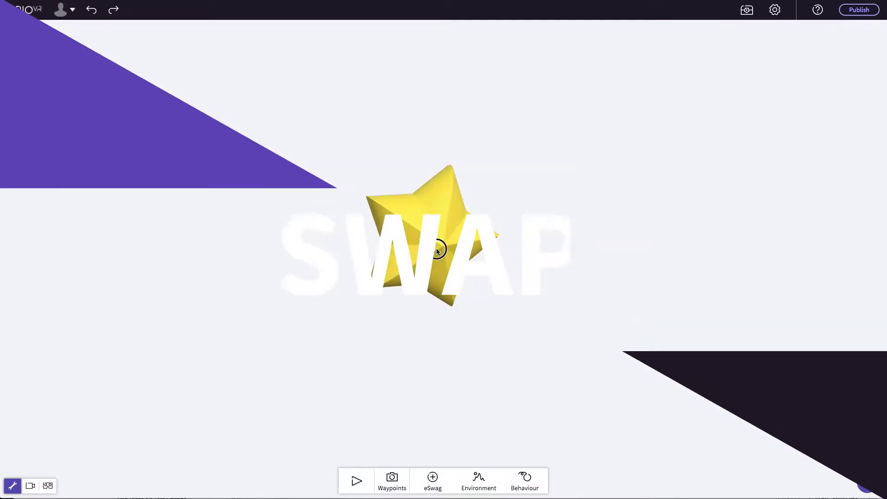
Step: Swap the yellow star for the uploaded Grounddrone.obj model
{"action": "left_click", "coordinate": [435, 249]}
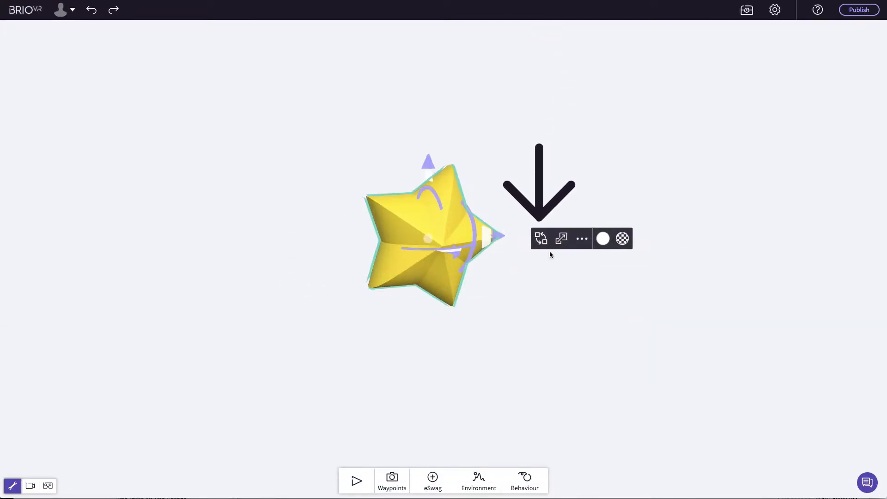
{"action": "left_click", "coordinate": [539, 238]}
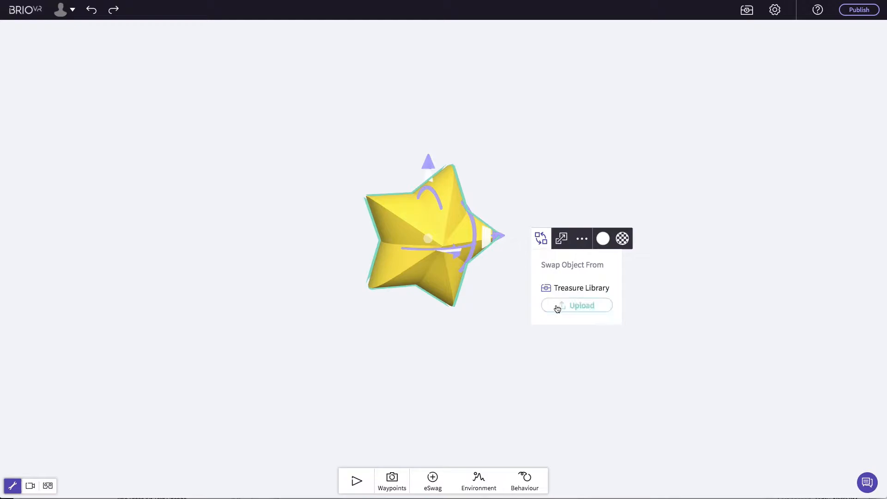
{"action": "left_click", "coordinate": [577, 305]}
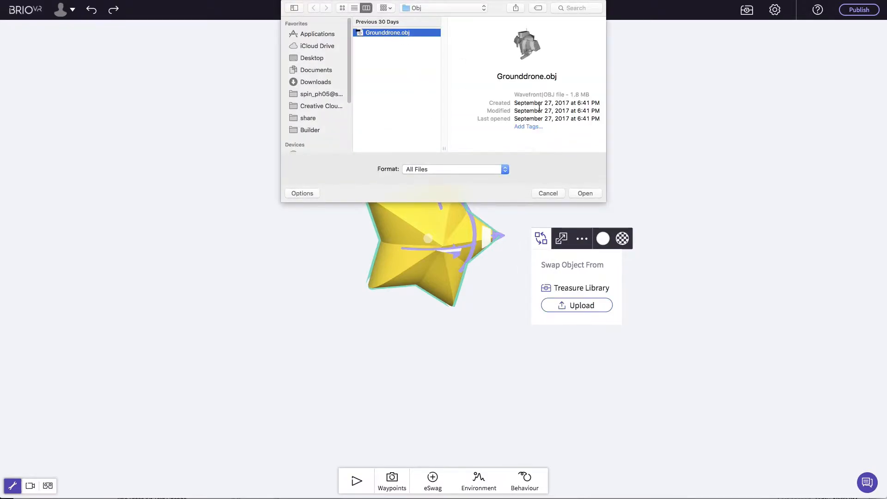
{"action": "left_click", "coordinate": [584, 193]}
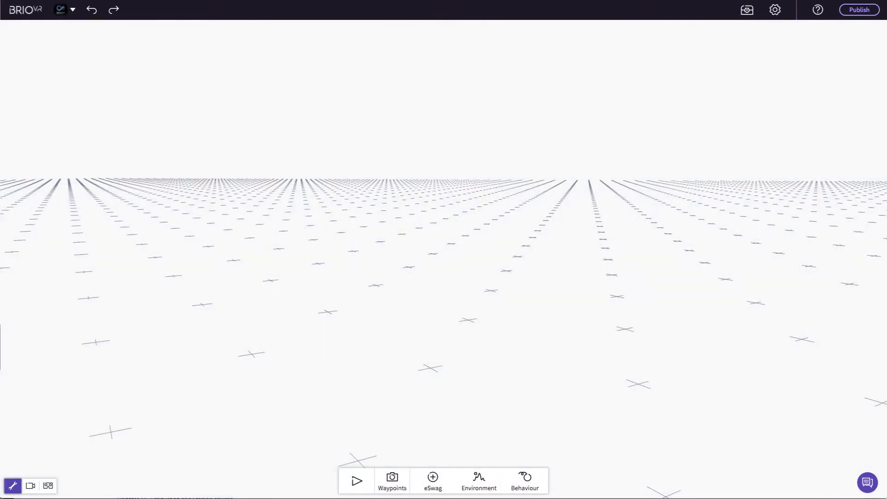
Step: Add the Flower low model from the Treasure Box library to the grid
{"action": "left_click", "coordinate": [746, 10]}
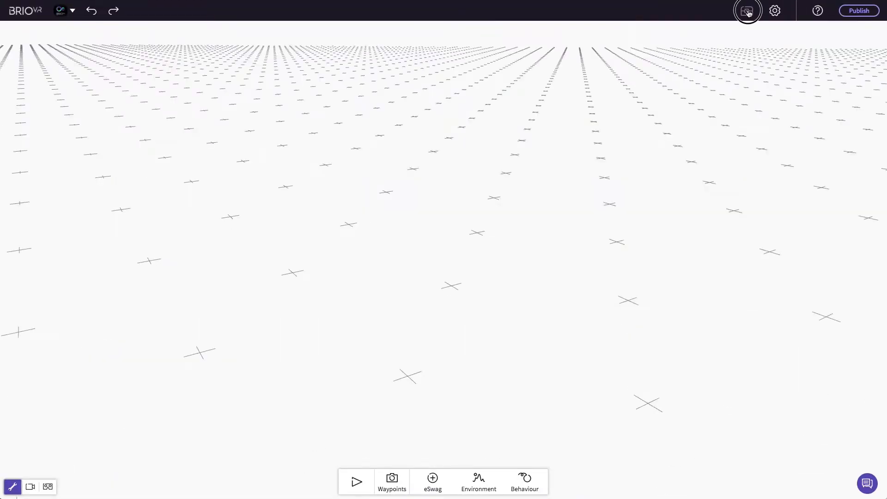
{"action": "left_click", "coordinate": [746, 11]}
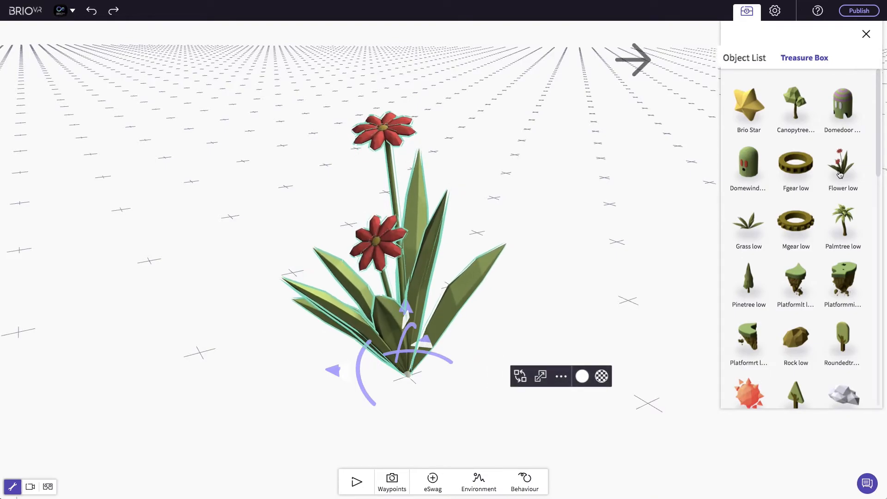
{"action": "left_click", "coordinate": [744, 58]}
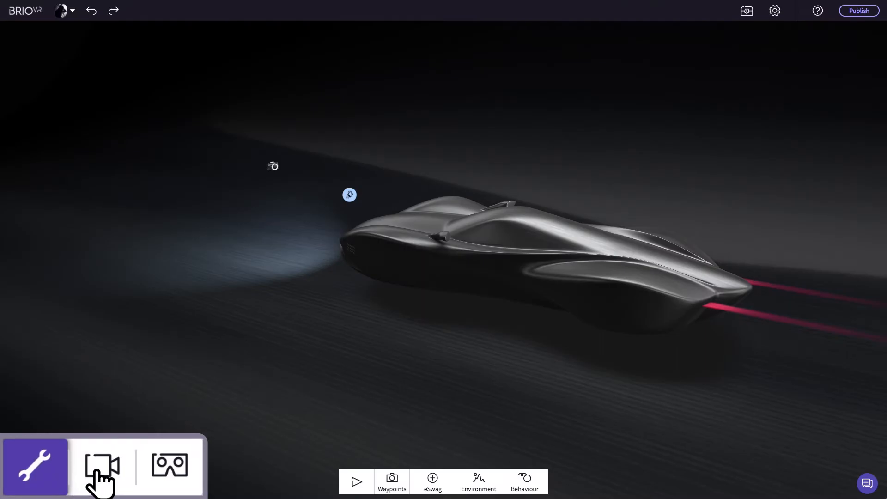
Step: Switch the dark car scene to camera view
{"action": "left_click", "coordinate": [169, 466]}
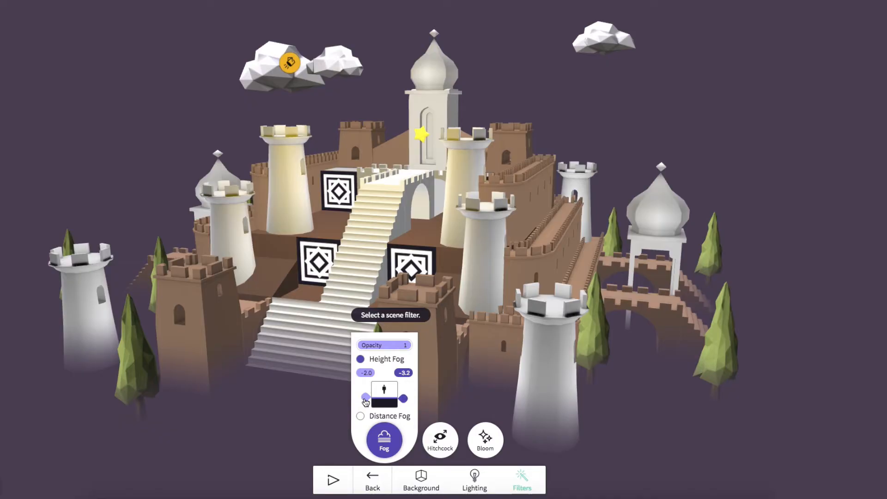
Step: Adjust the castle's Height Fog range, then publish the Arctic scene for a share link
{"action": "left_click", "coordinate": [420, 479]}
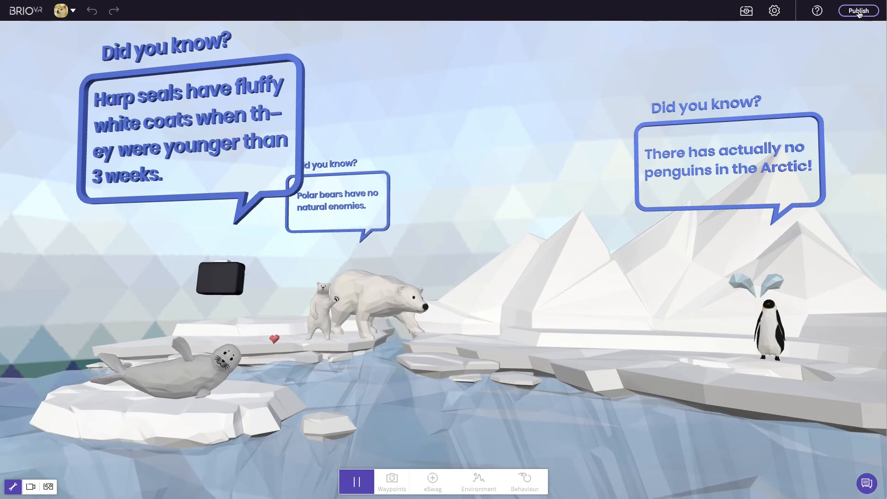
{"action": "left_click", "coordinate": [857, 11]}
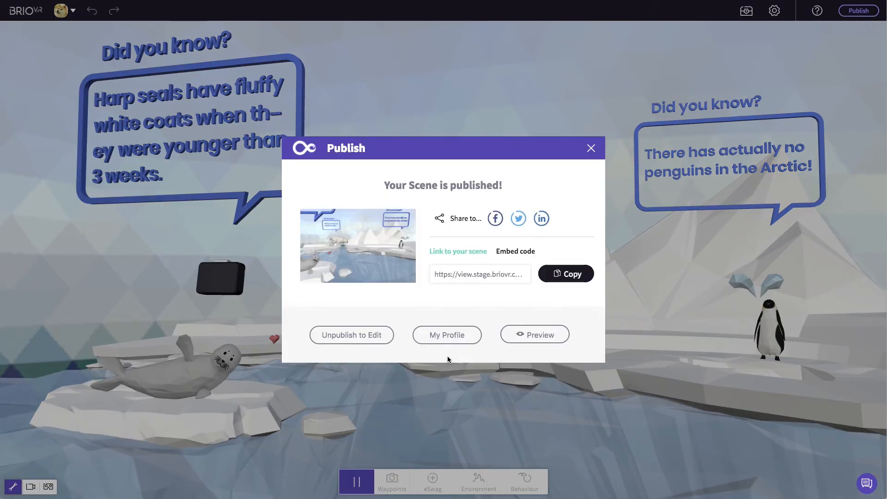